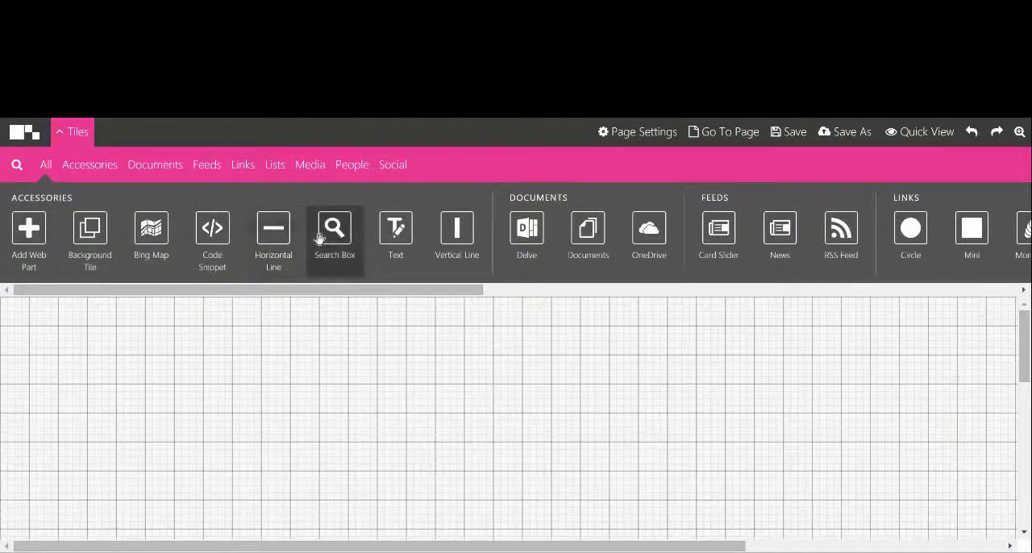
Step: Drag a Code Snippet tile from the Accessories toolbar onto the page canvas
drag(212, 233, 271, 337)
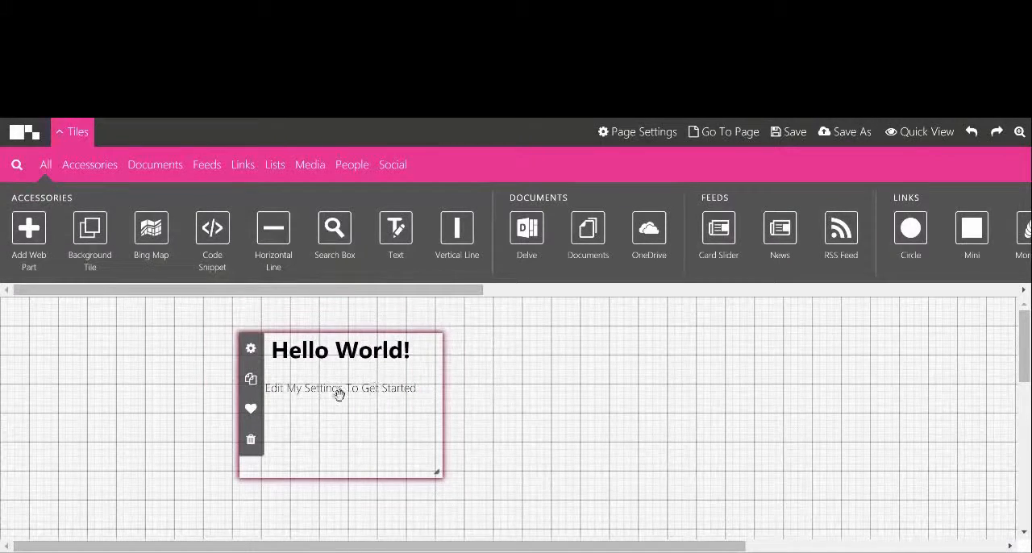
Step: Give the snippet tile the Paris image code with width 280 and height 200 px
click(251, 348)
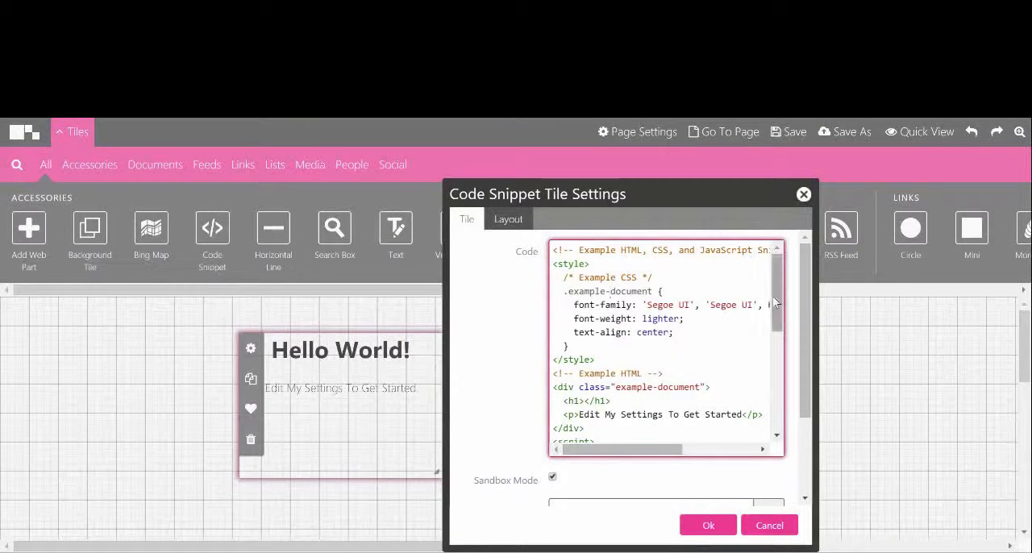
scroll(down, 3)
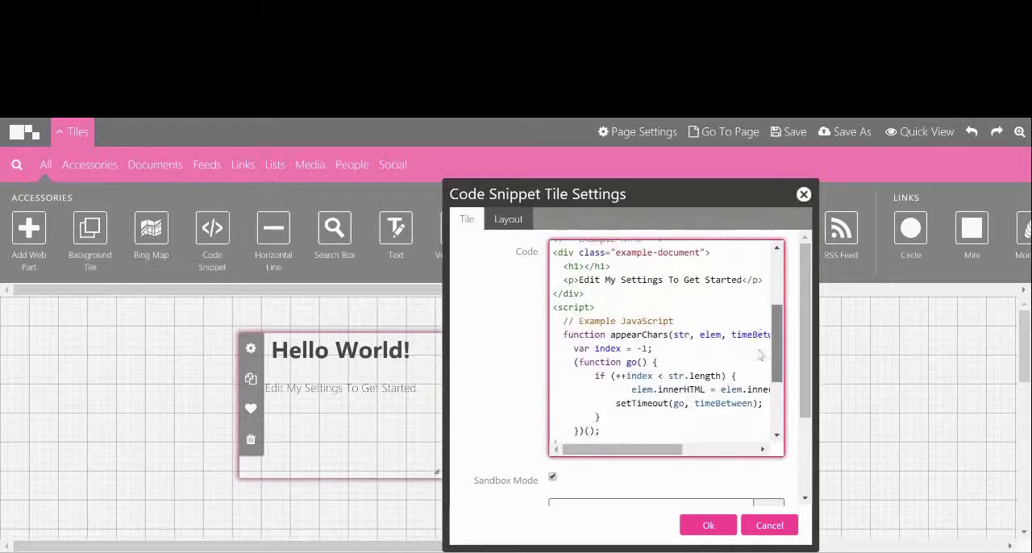
scroll(down, 3)
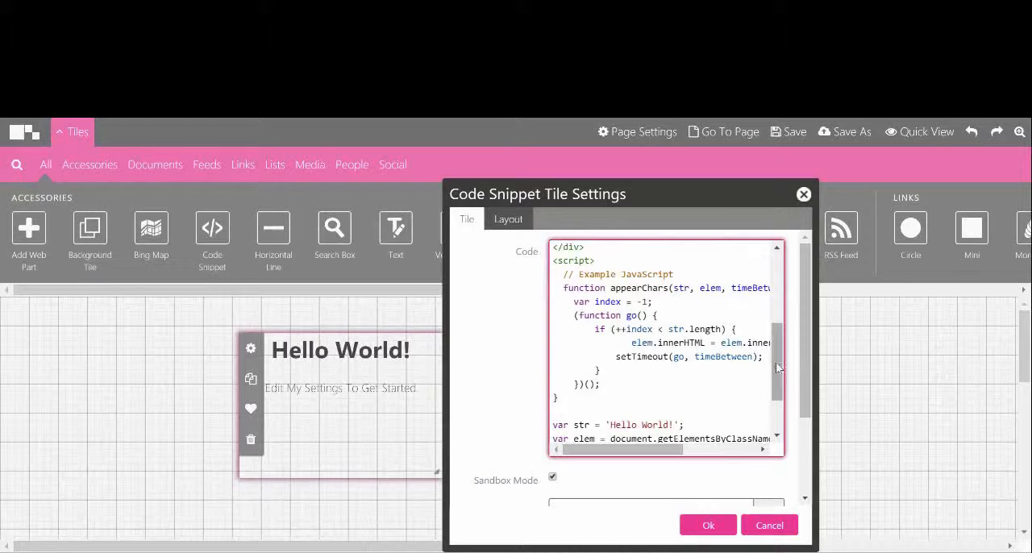
scroll(down, 3)
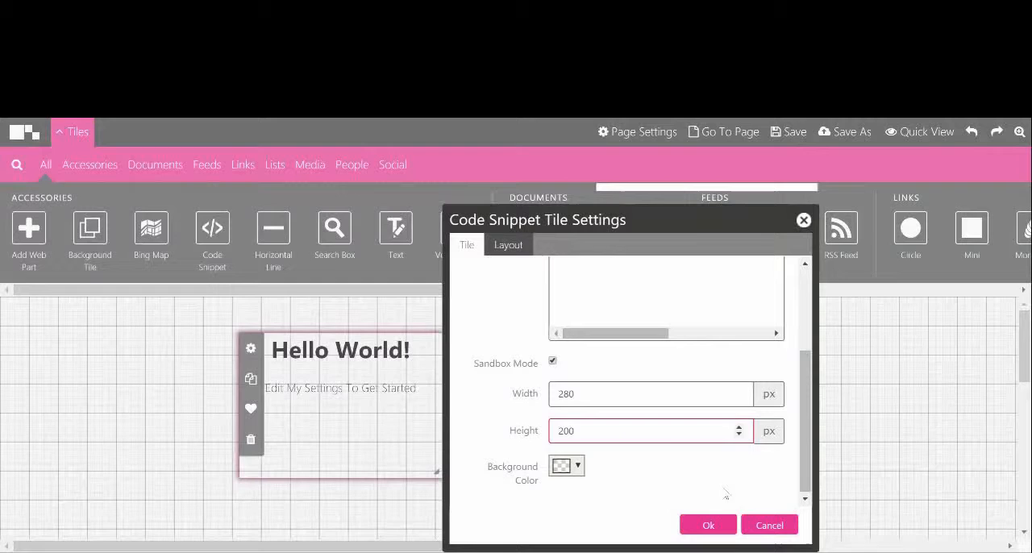
click(707, 525)
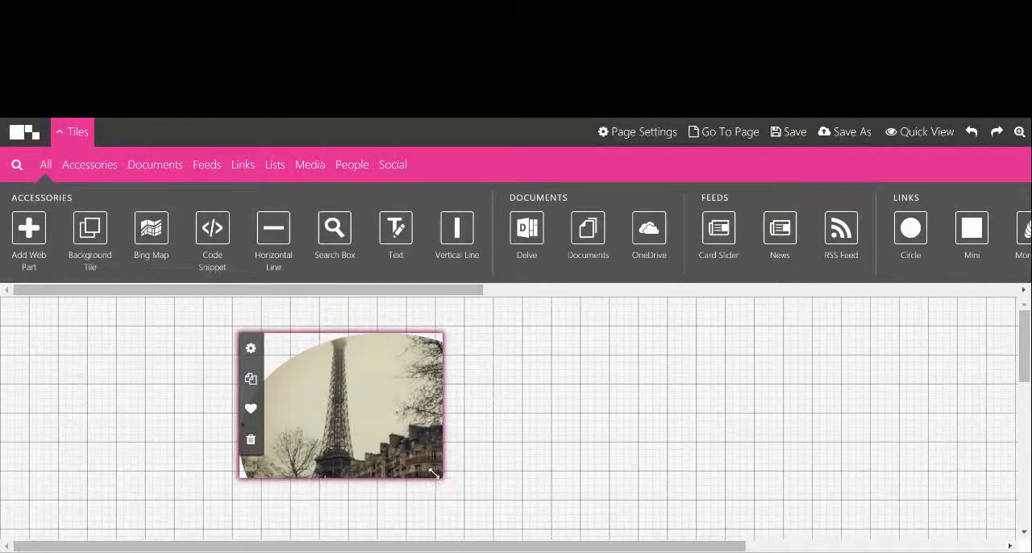
Step: Enlarge the Paris image tile into a large rounded oval and save the page
drag(436, 473, 561, 535)
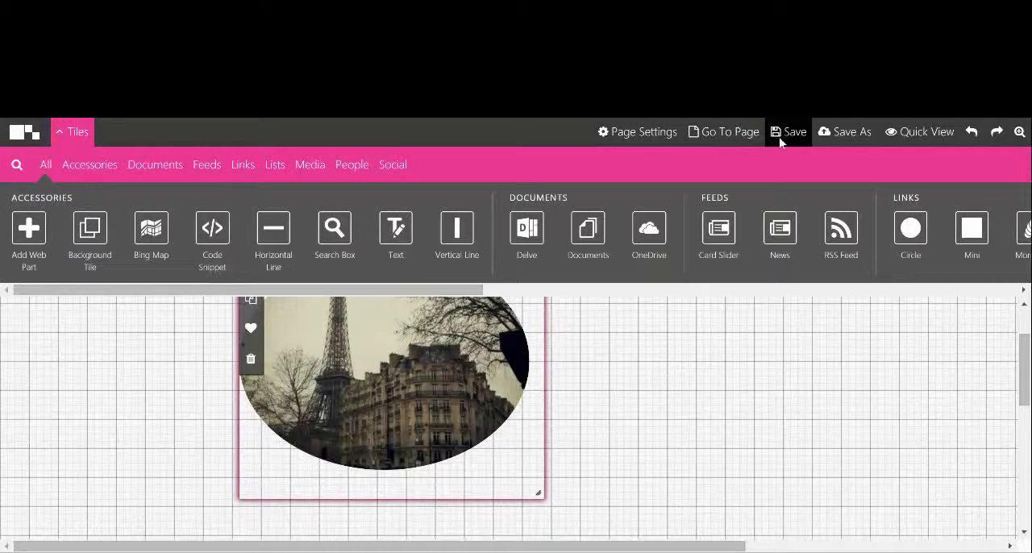
click(794, 133)
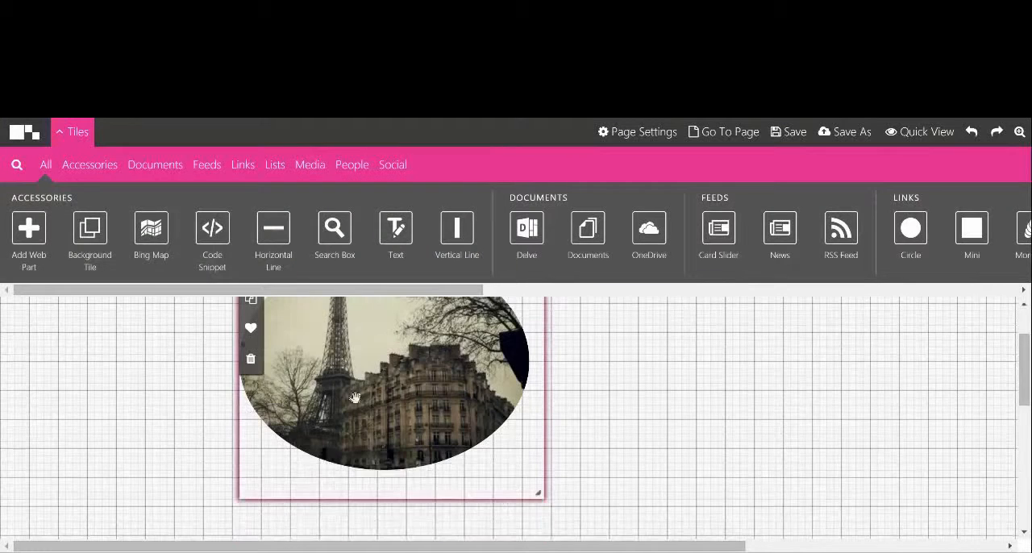
Step: Add a second Hello World Code Snippet tile beside the Paris photo and go to its settings
drag(390, 396, 250, 422)
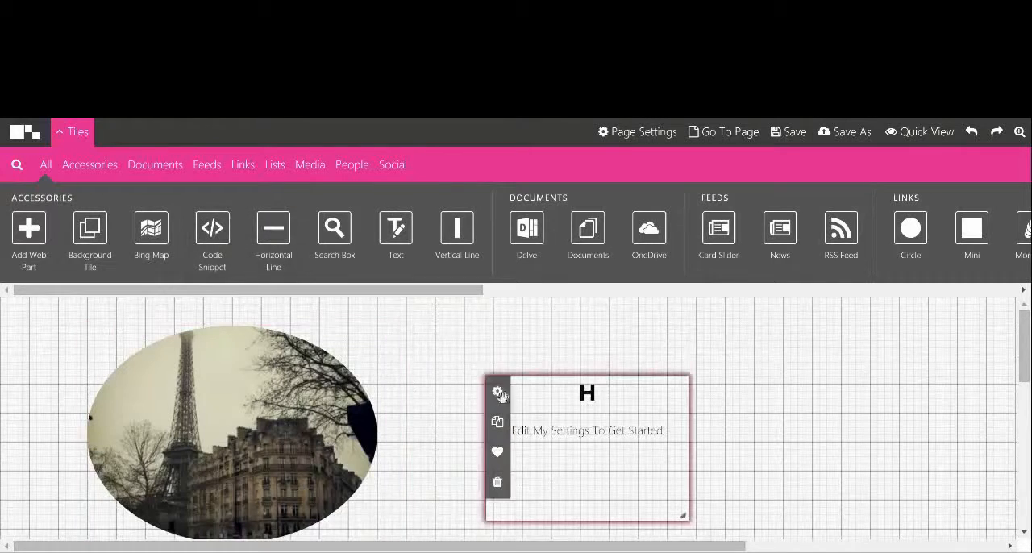
text(ello World)
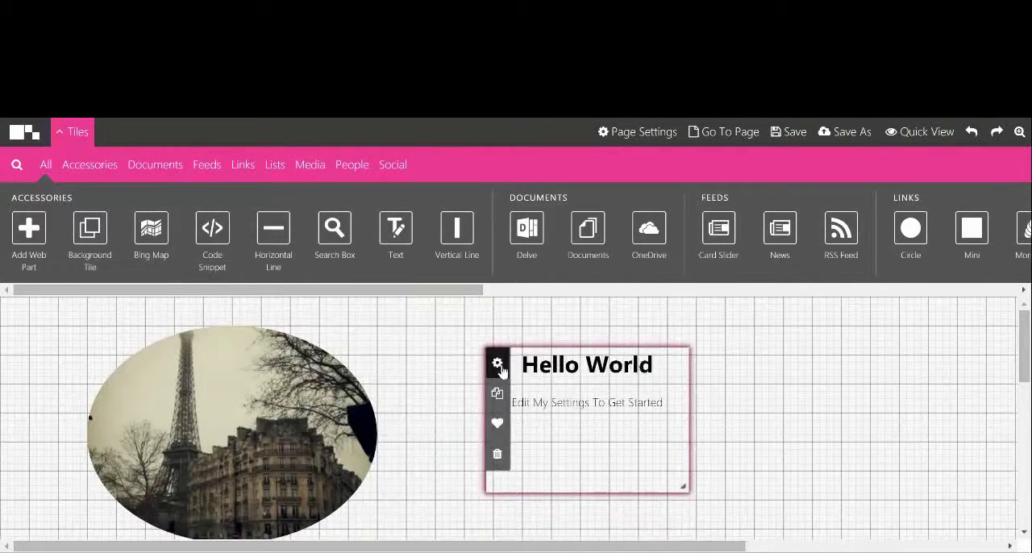
click(497, 365)
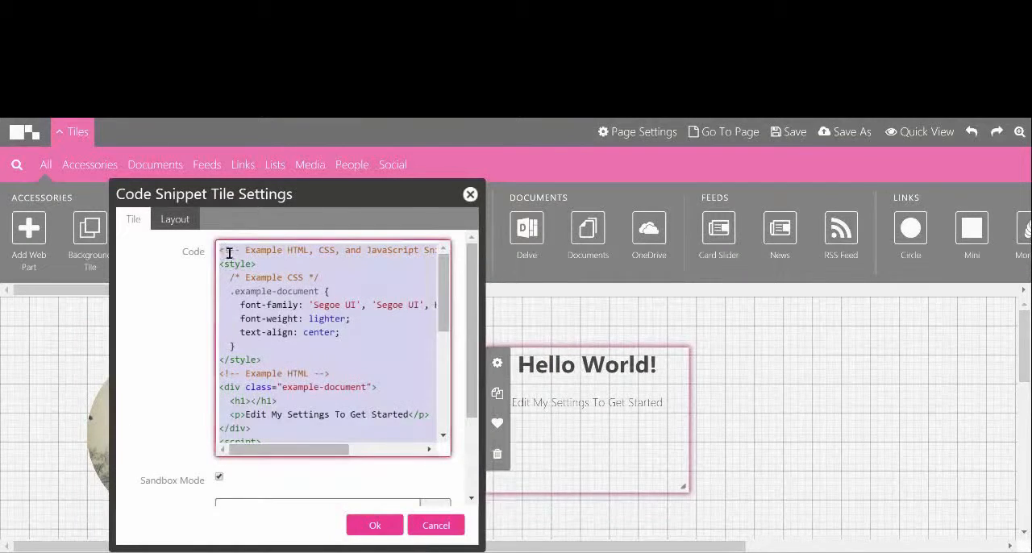